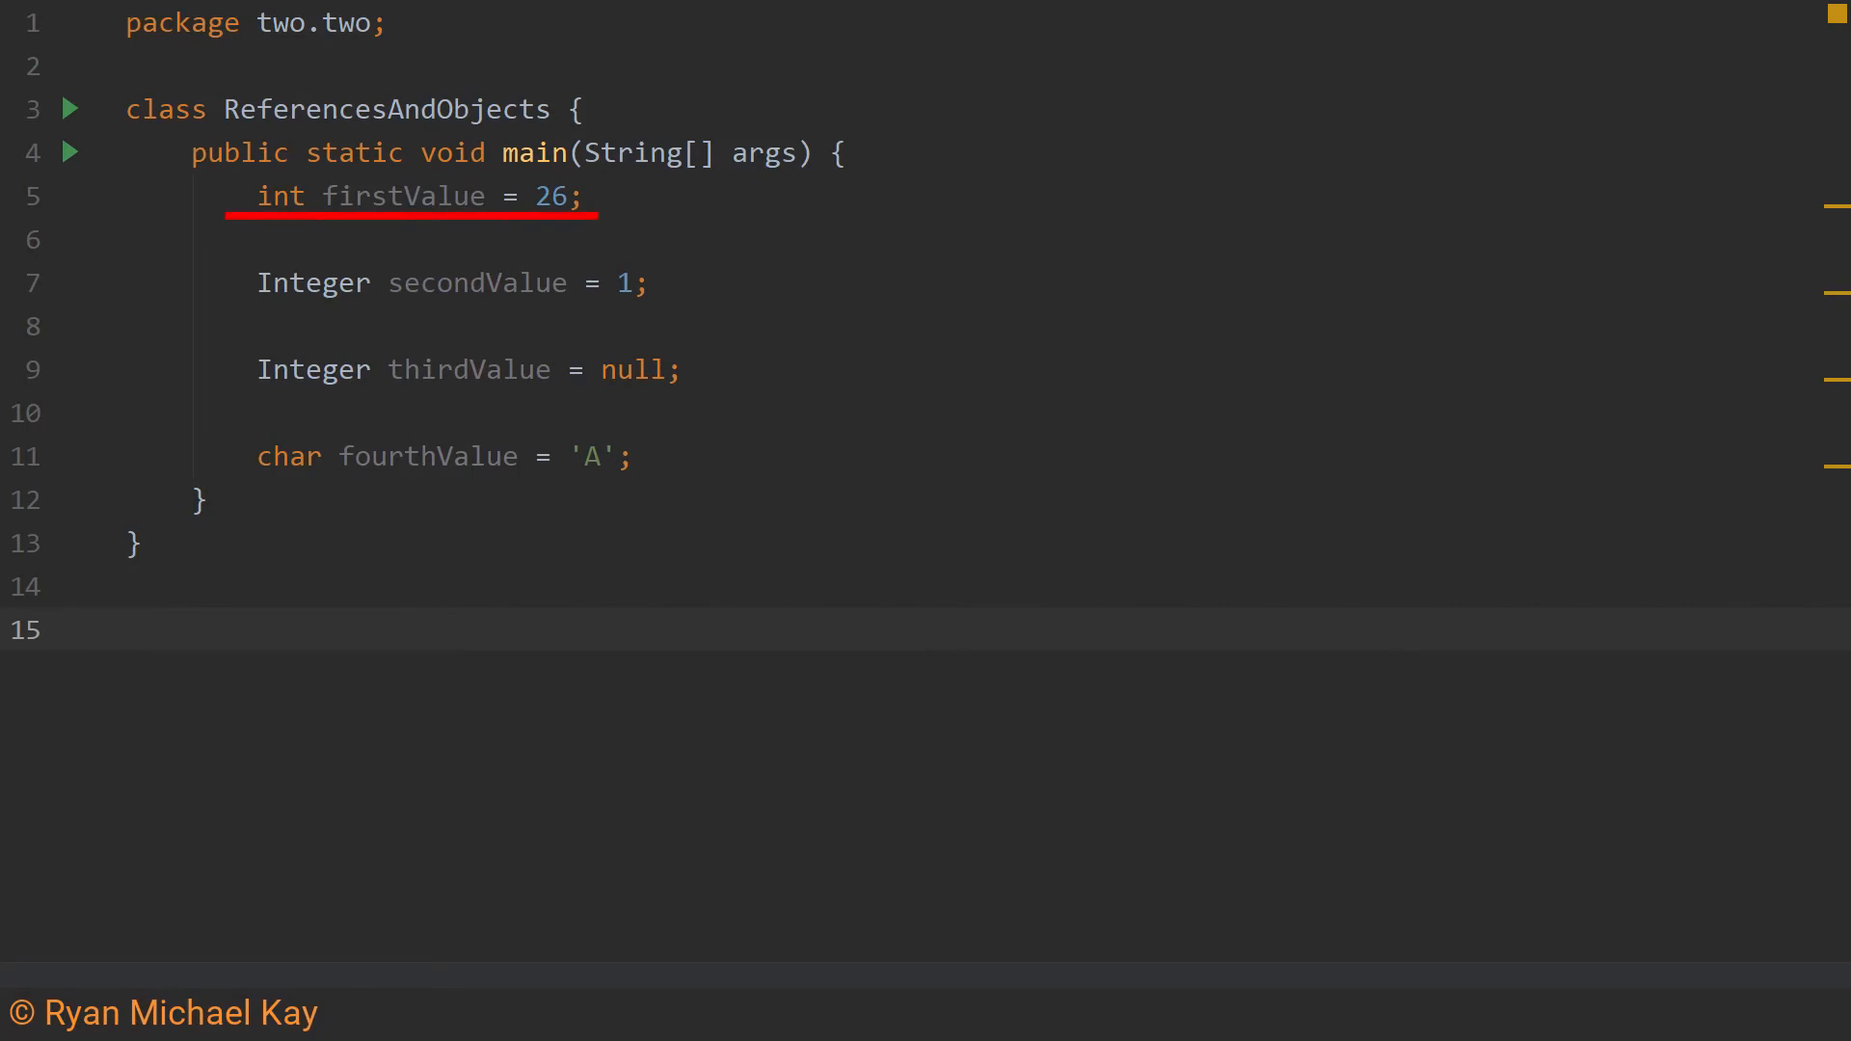
pyautogui.moveTo(397, 890)
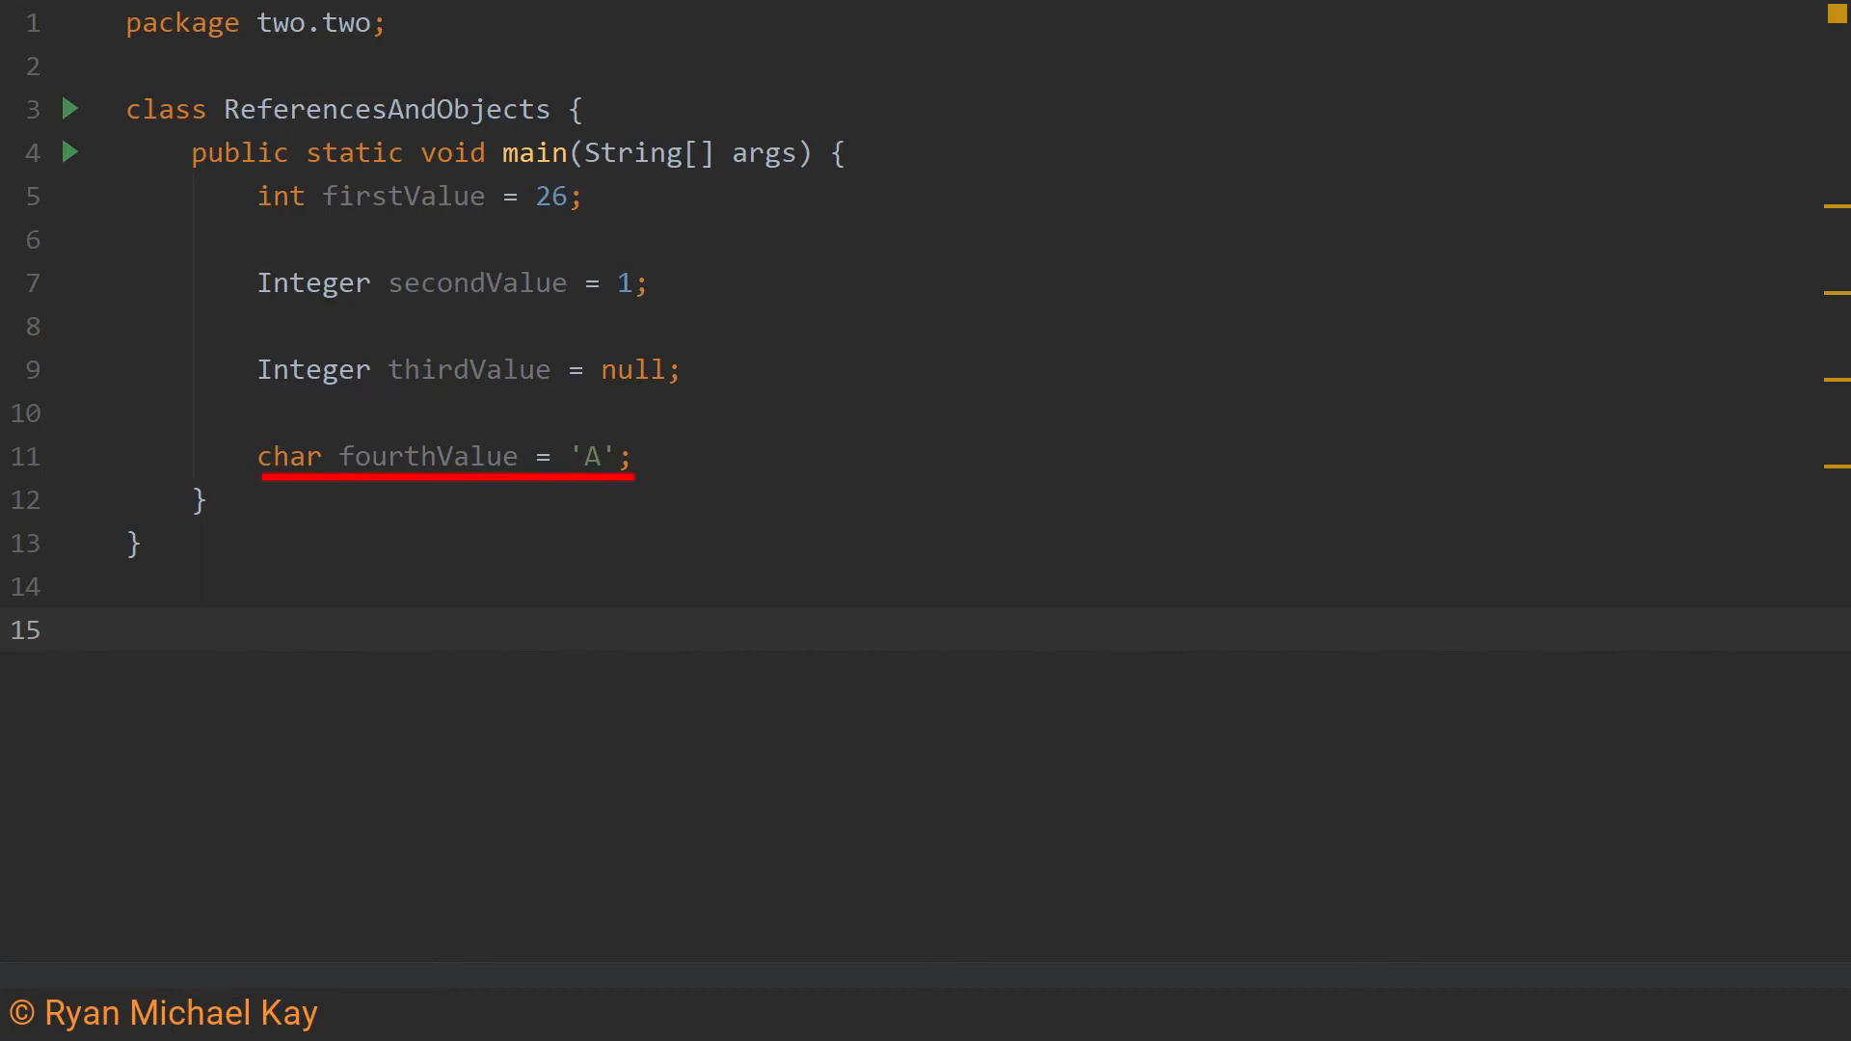
pyautogui.moveTo(777, 827)
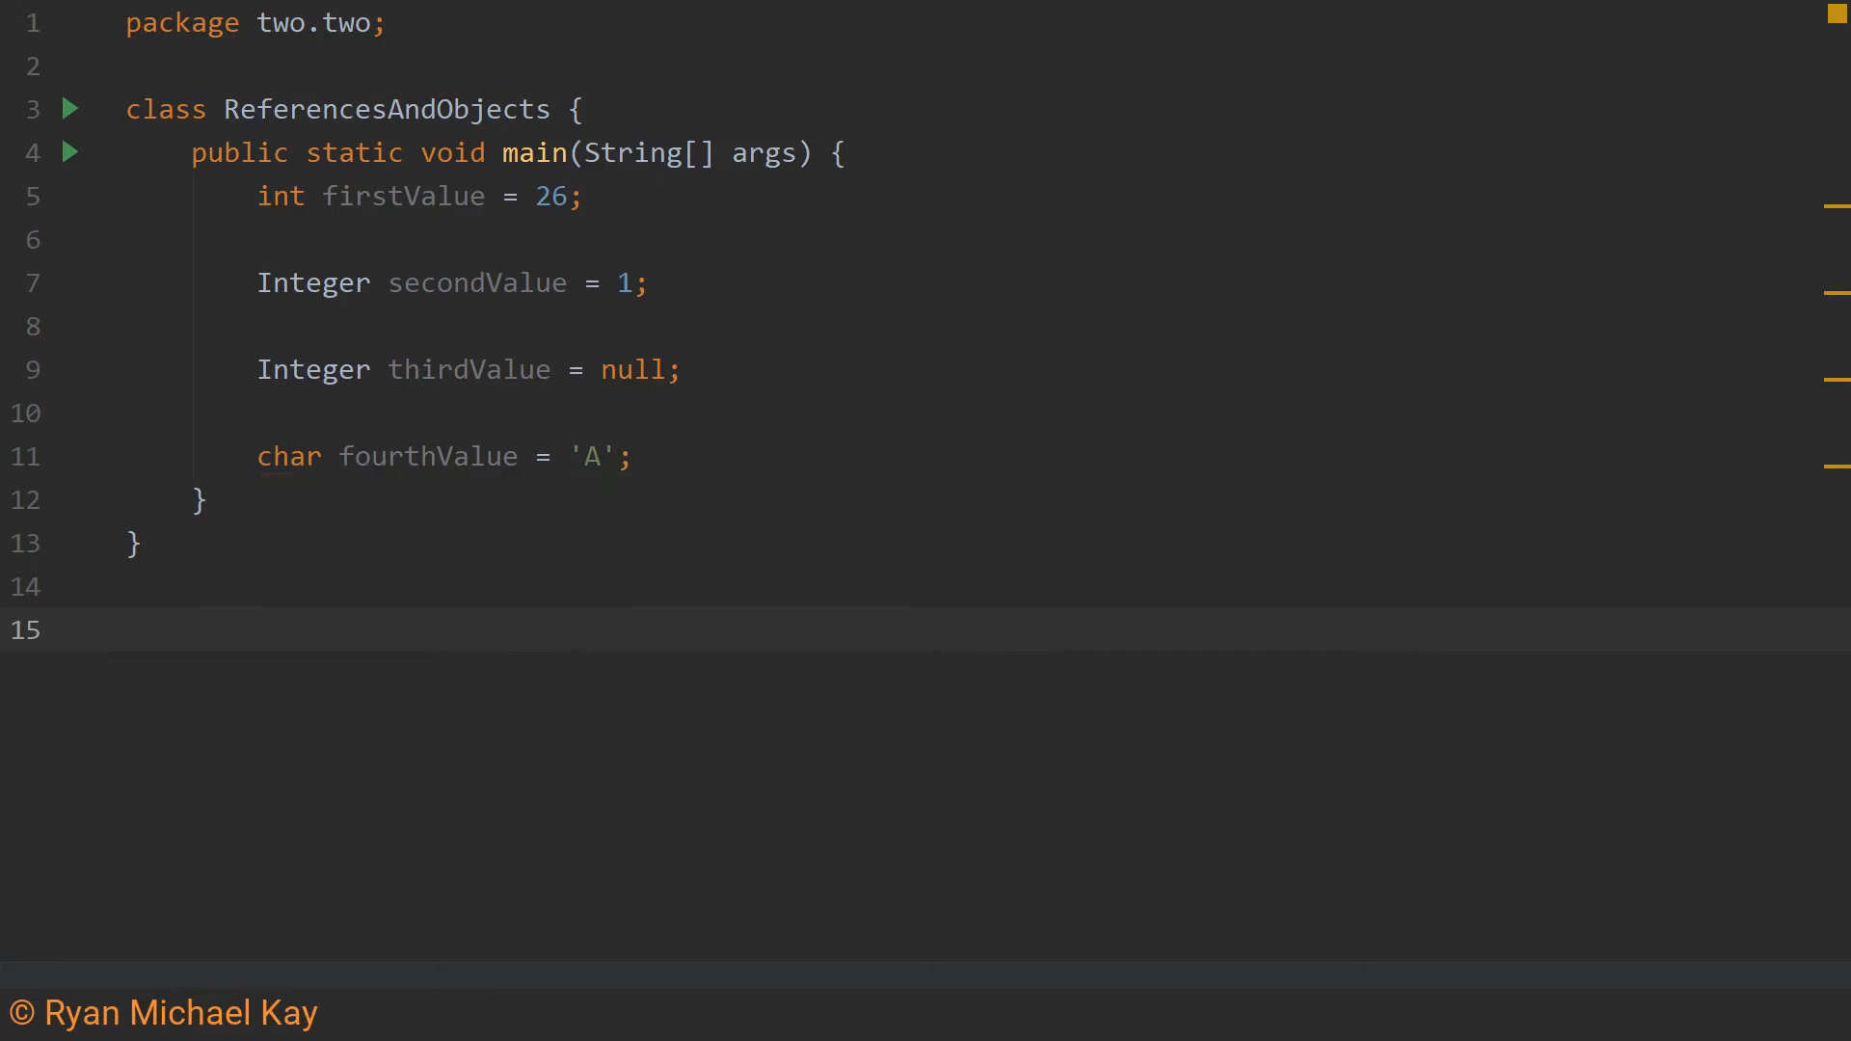
pyautogui.moveTo(74, 206)
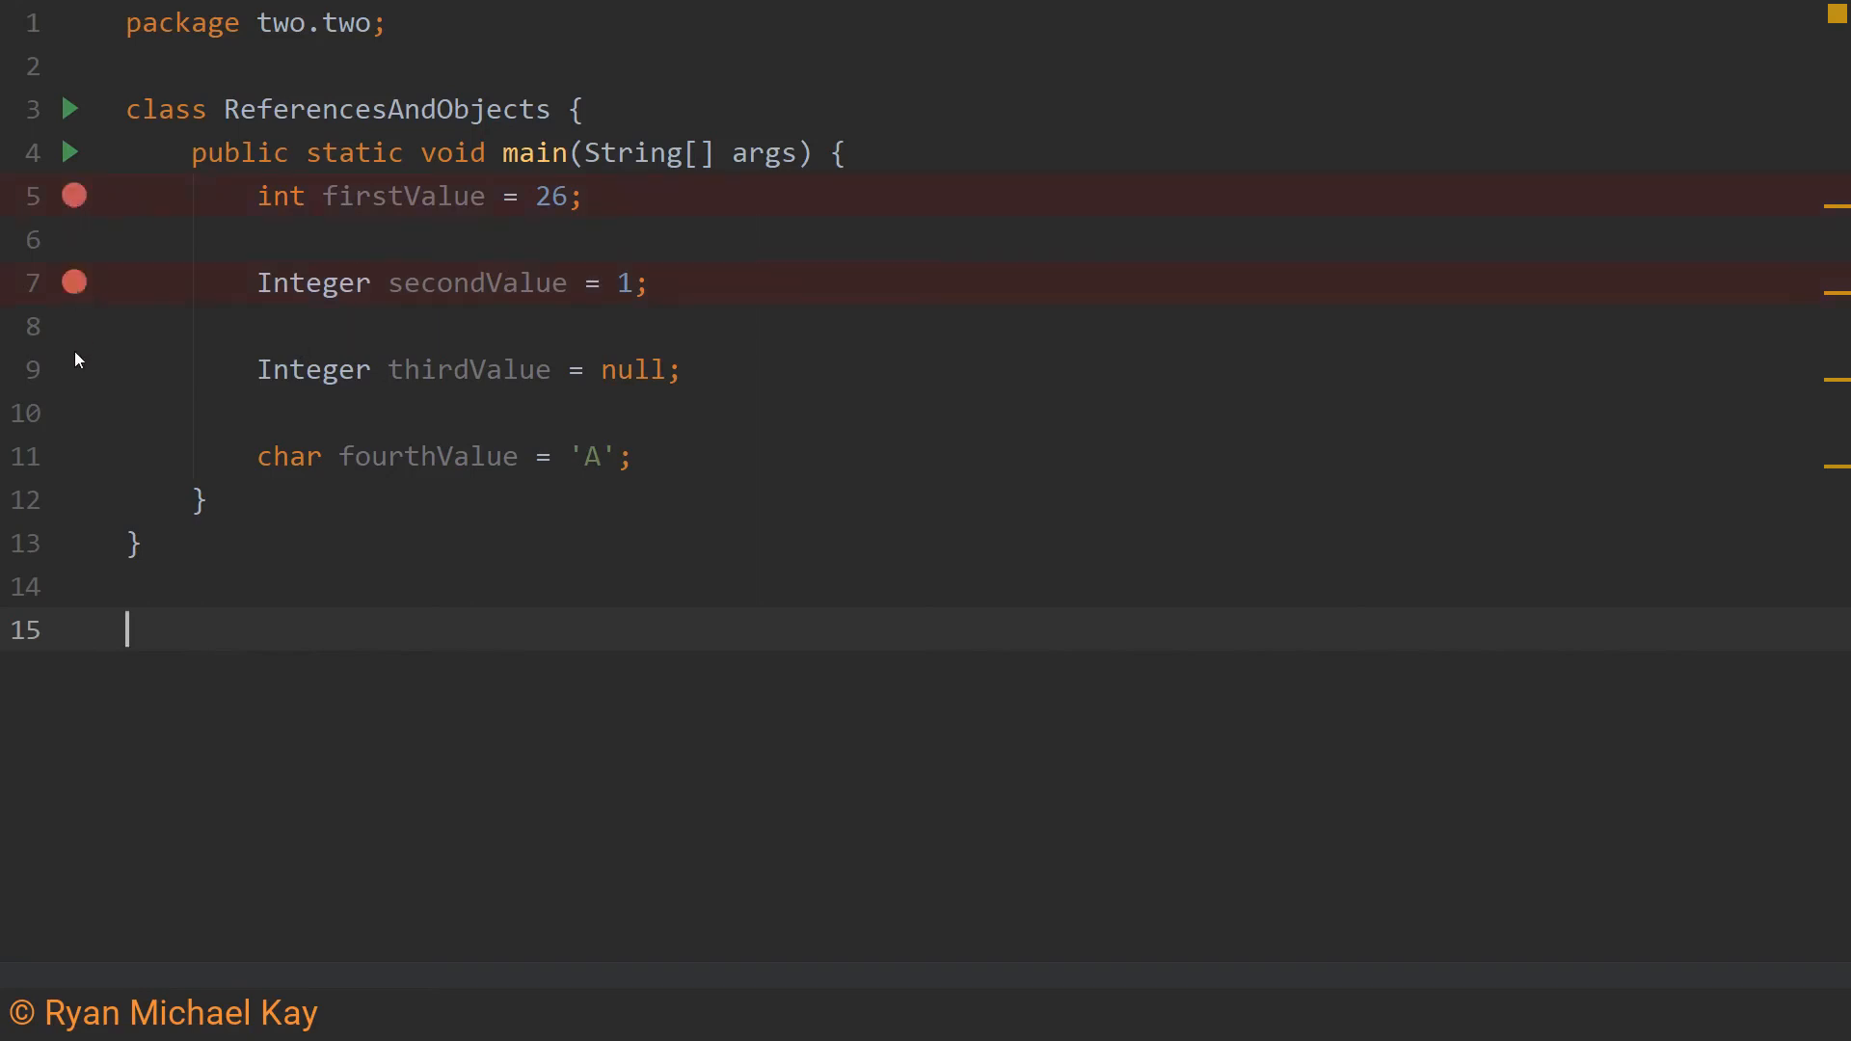
# Add a breakpoint on line 9, the thirdValue null Integer declaration
pyautogui.click(73, 370)
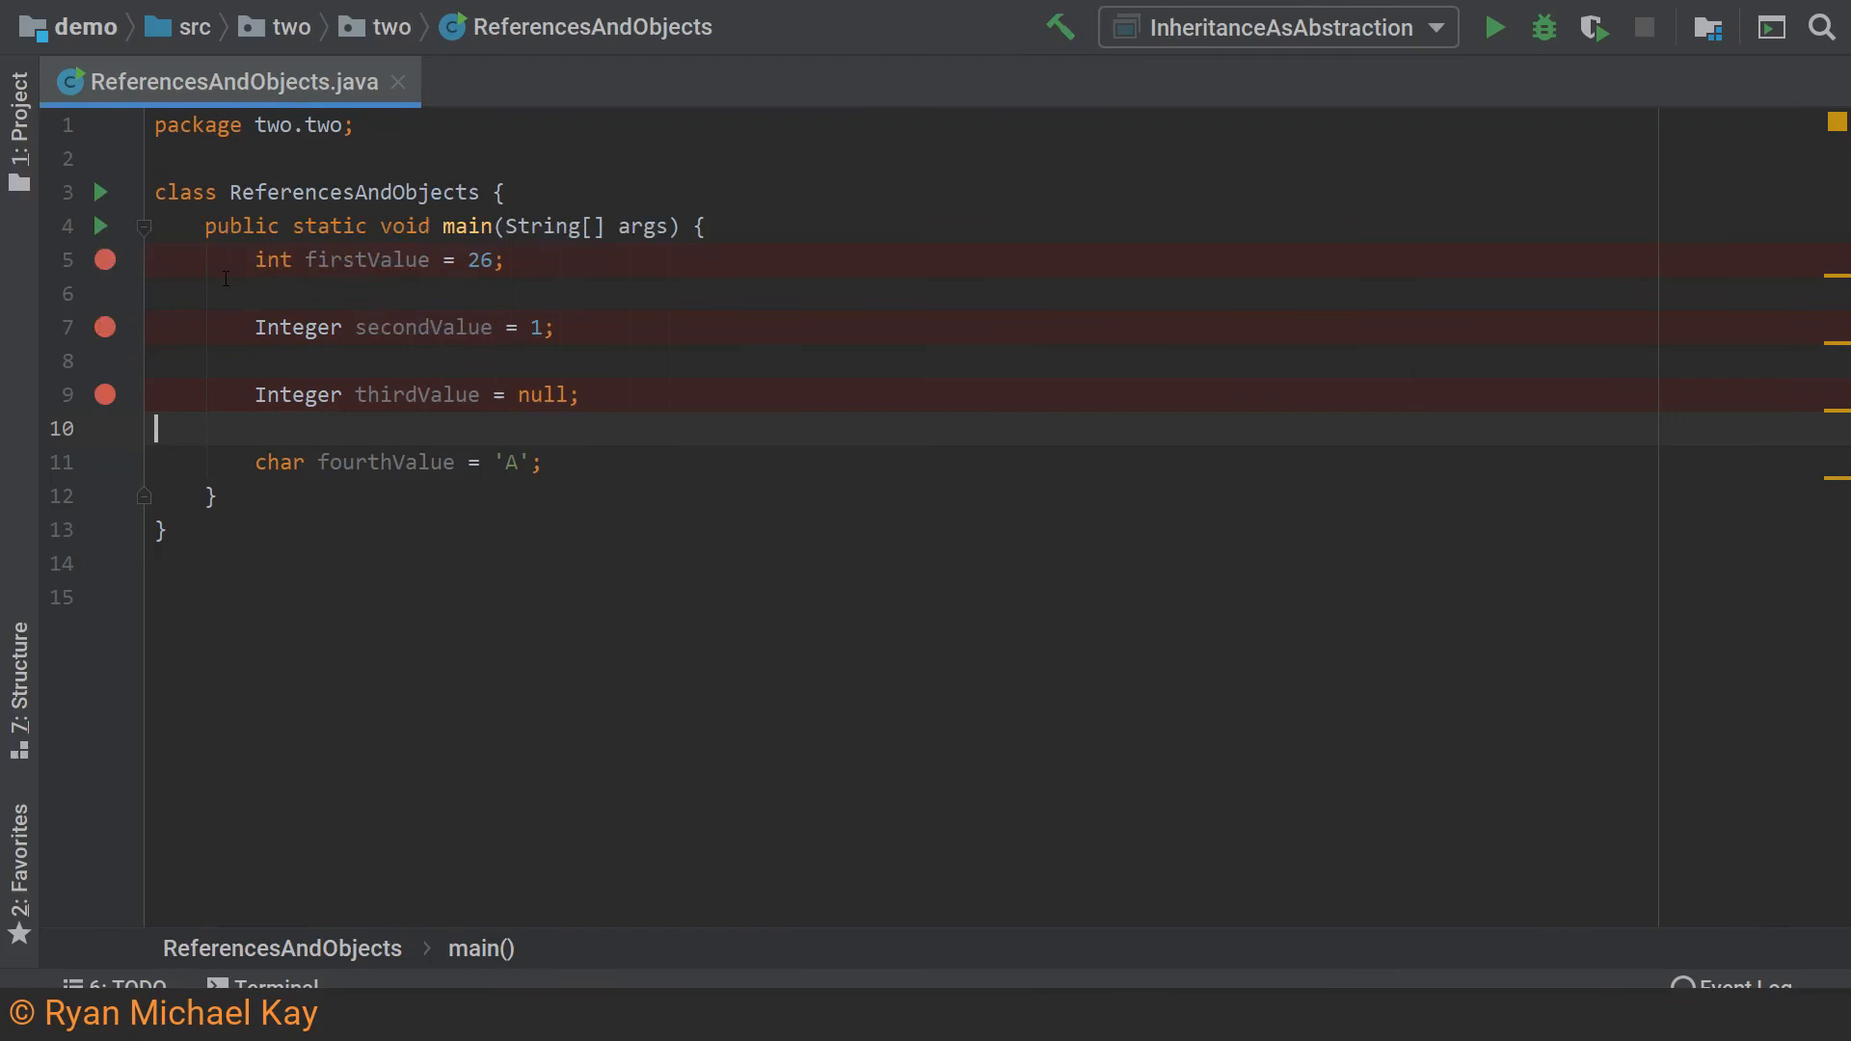
# Start debugging ReferencesAndObjects, suspending at the first breakpoint on the int declaration
pyautogui.click(1543, 25)
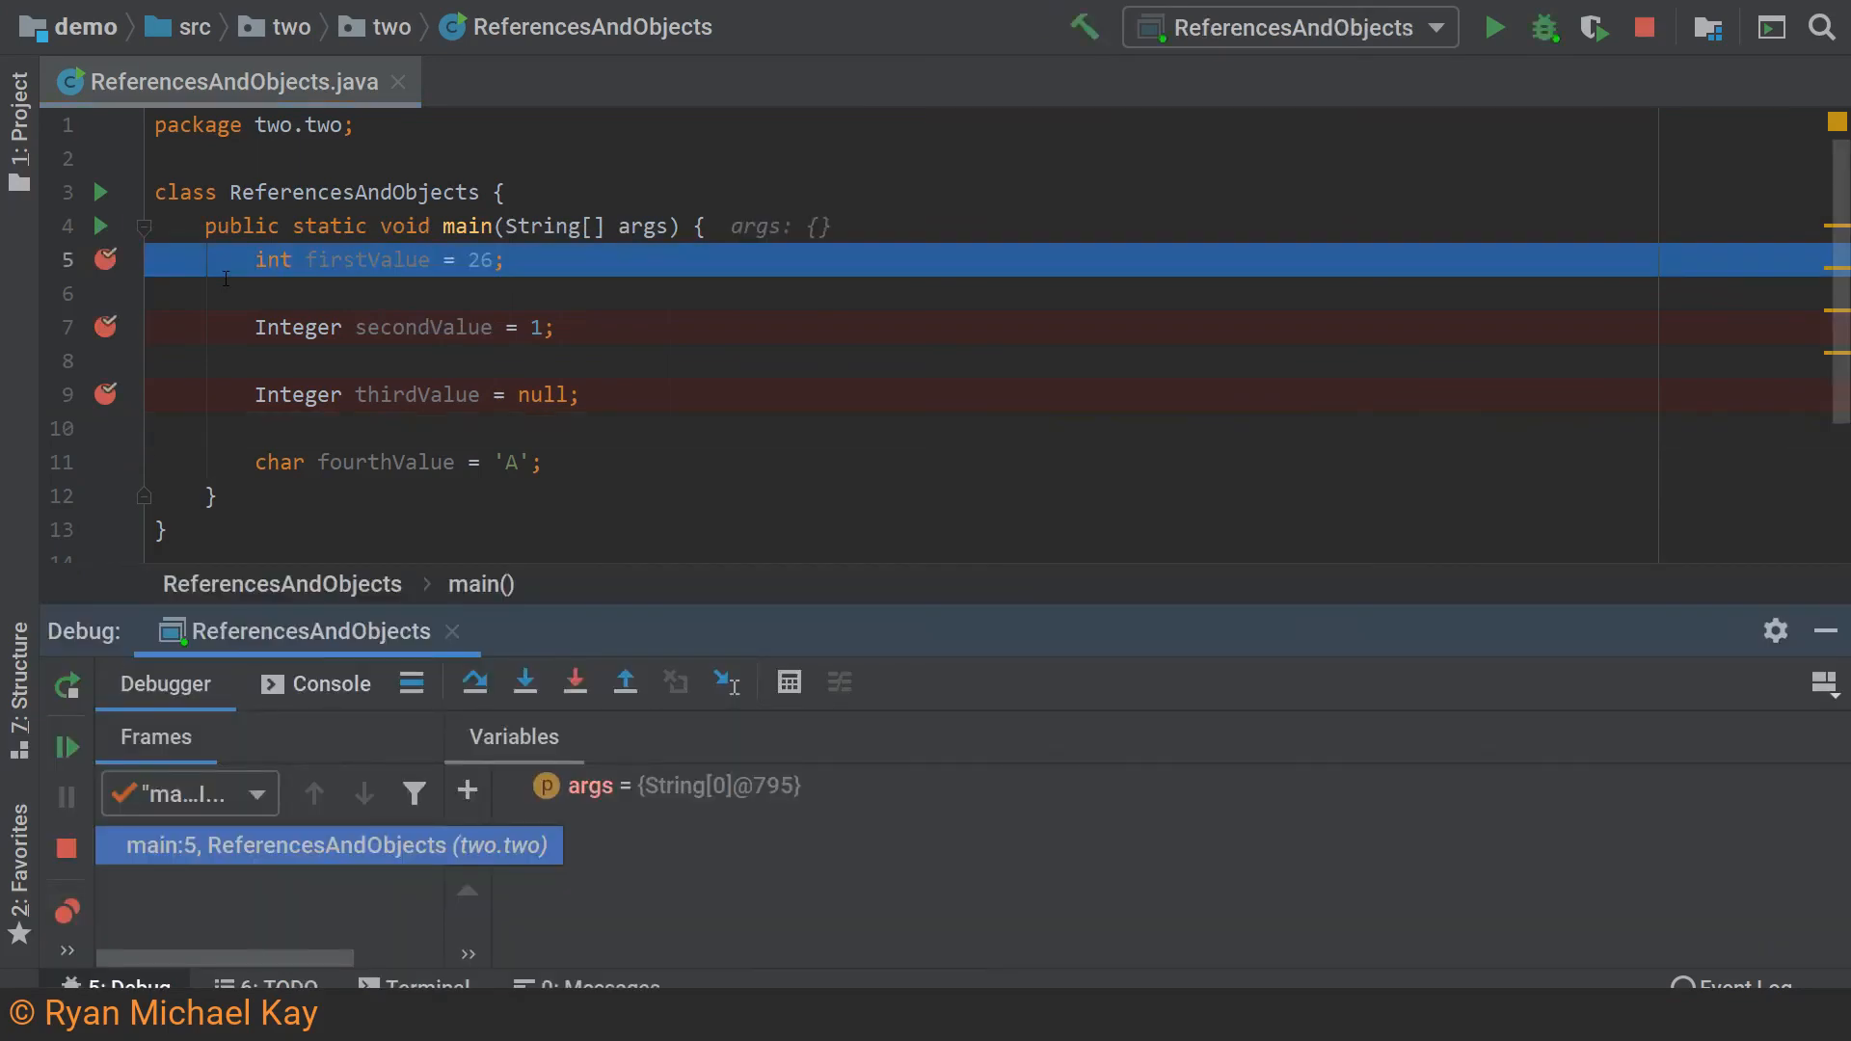
pyautogui.moveTo(885, 517)
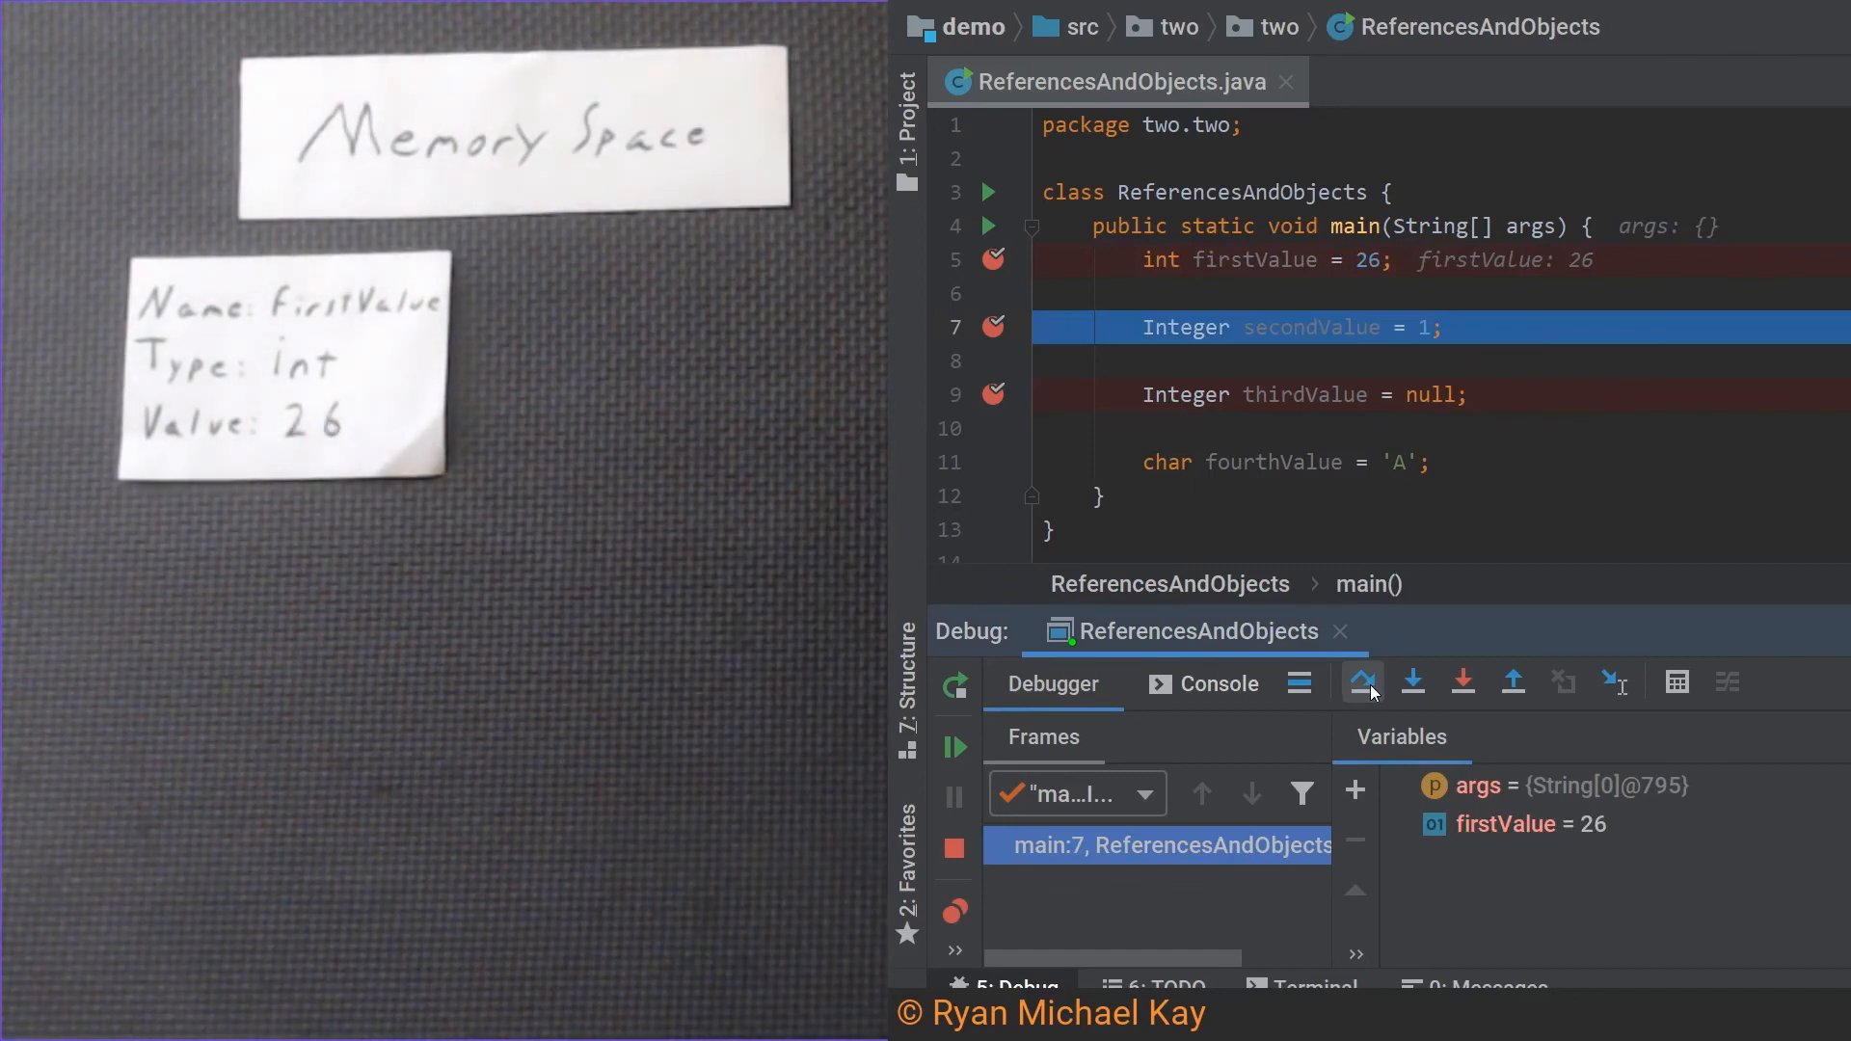
pyautogui.click(1362, 683)
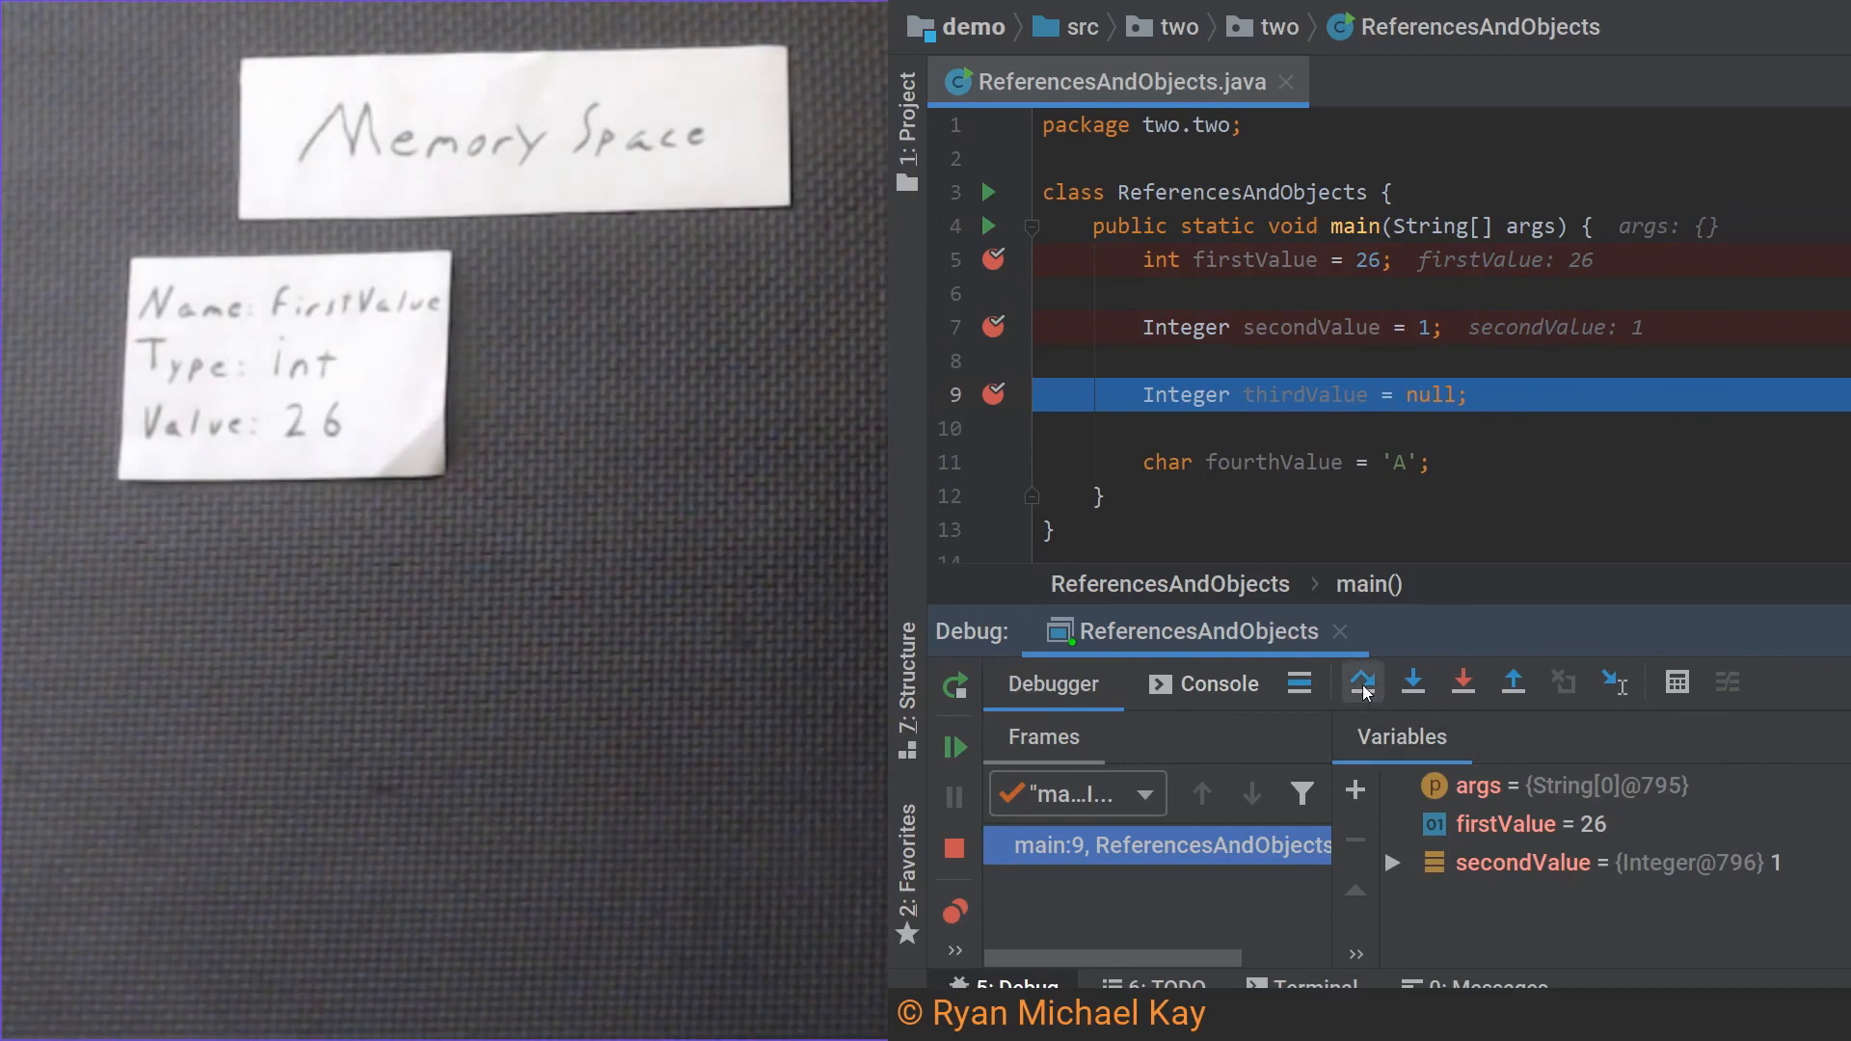
pyautogui.moveTo(1360, 683)
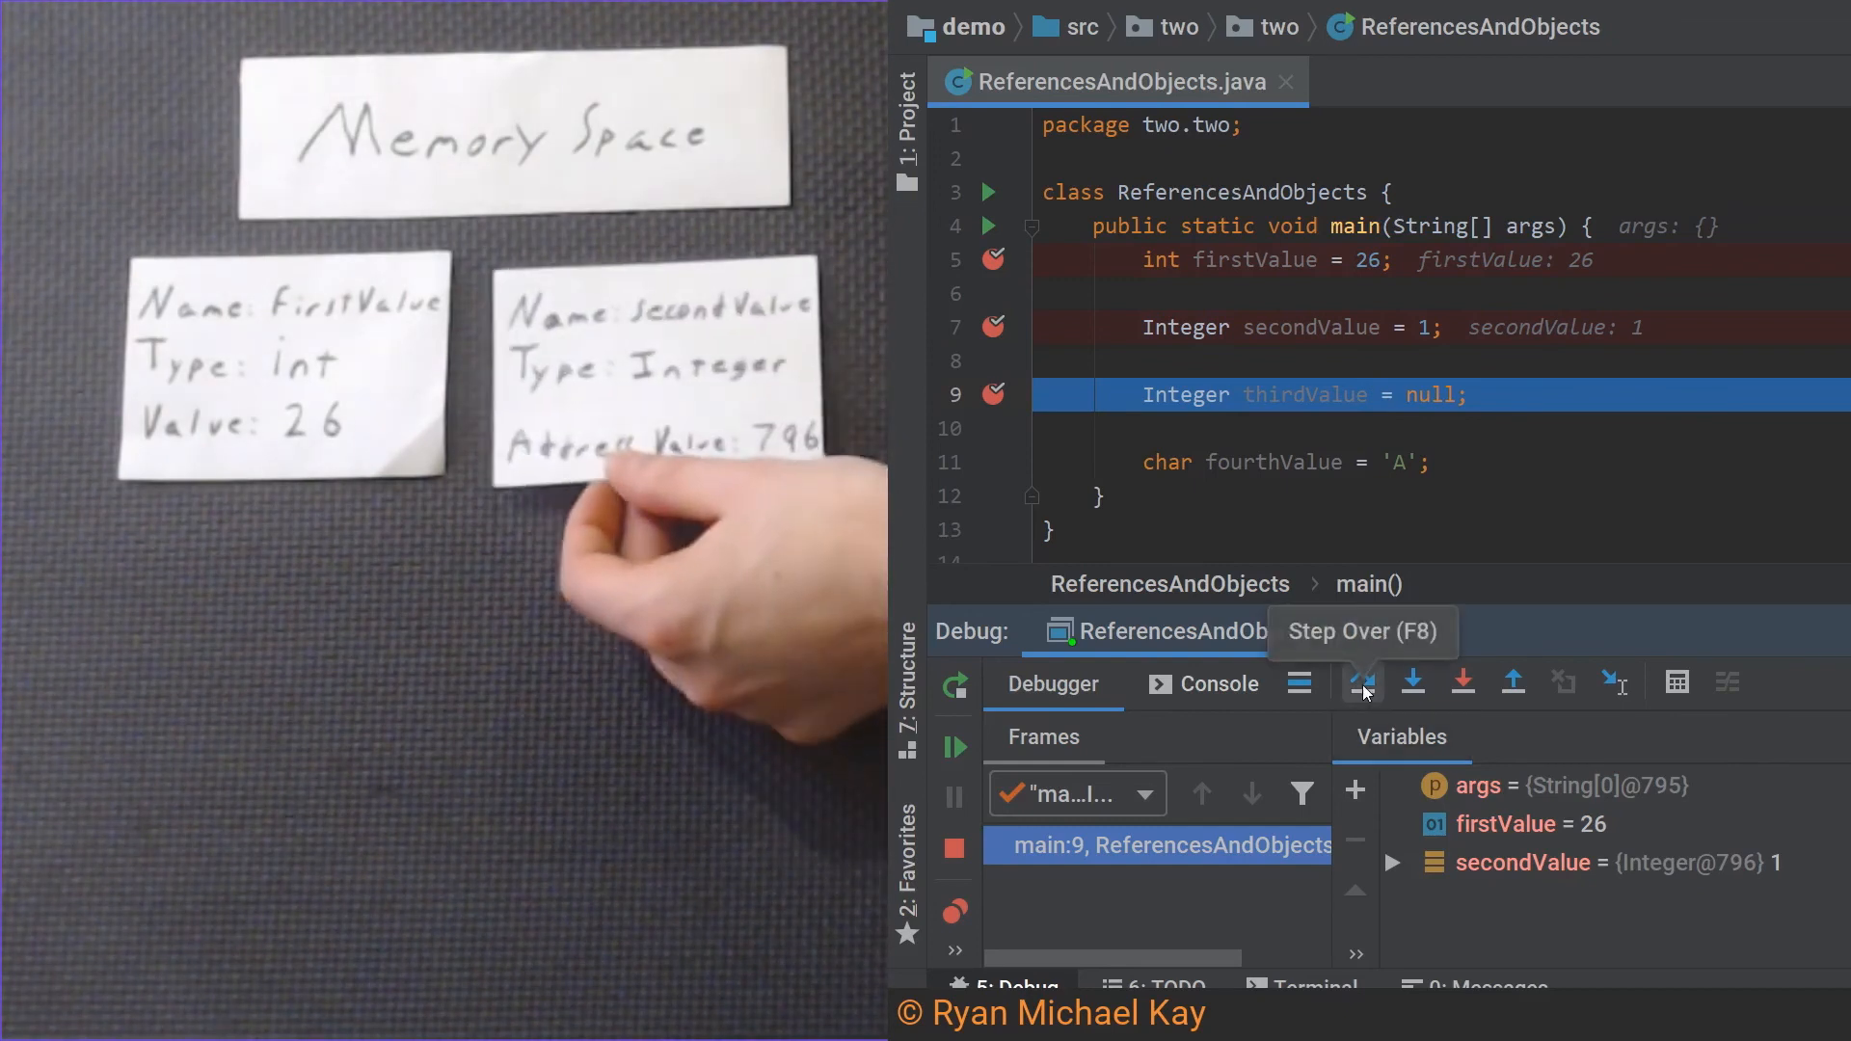
pyautogui.moveTo(1341, 733)
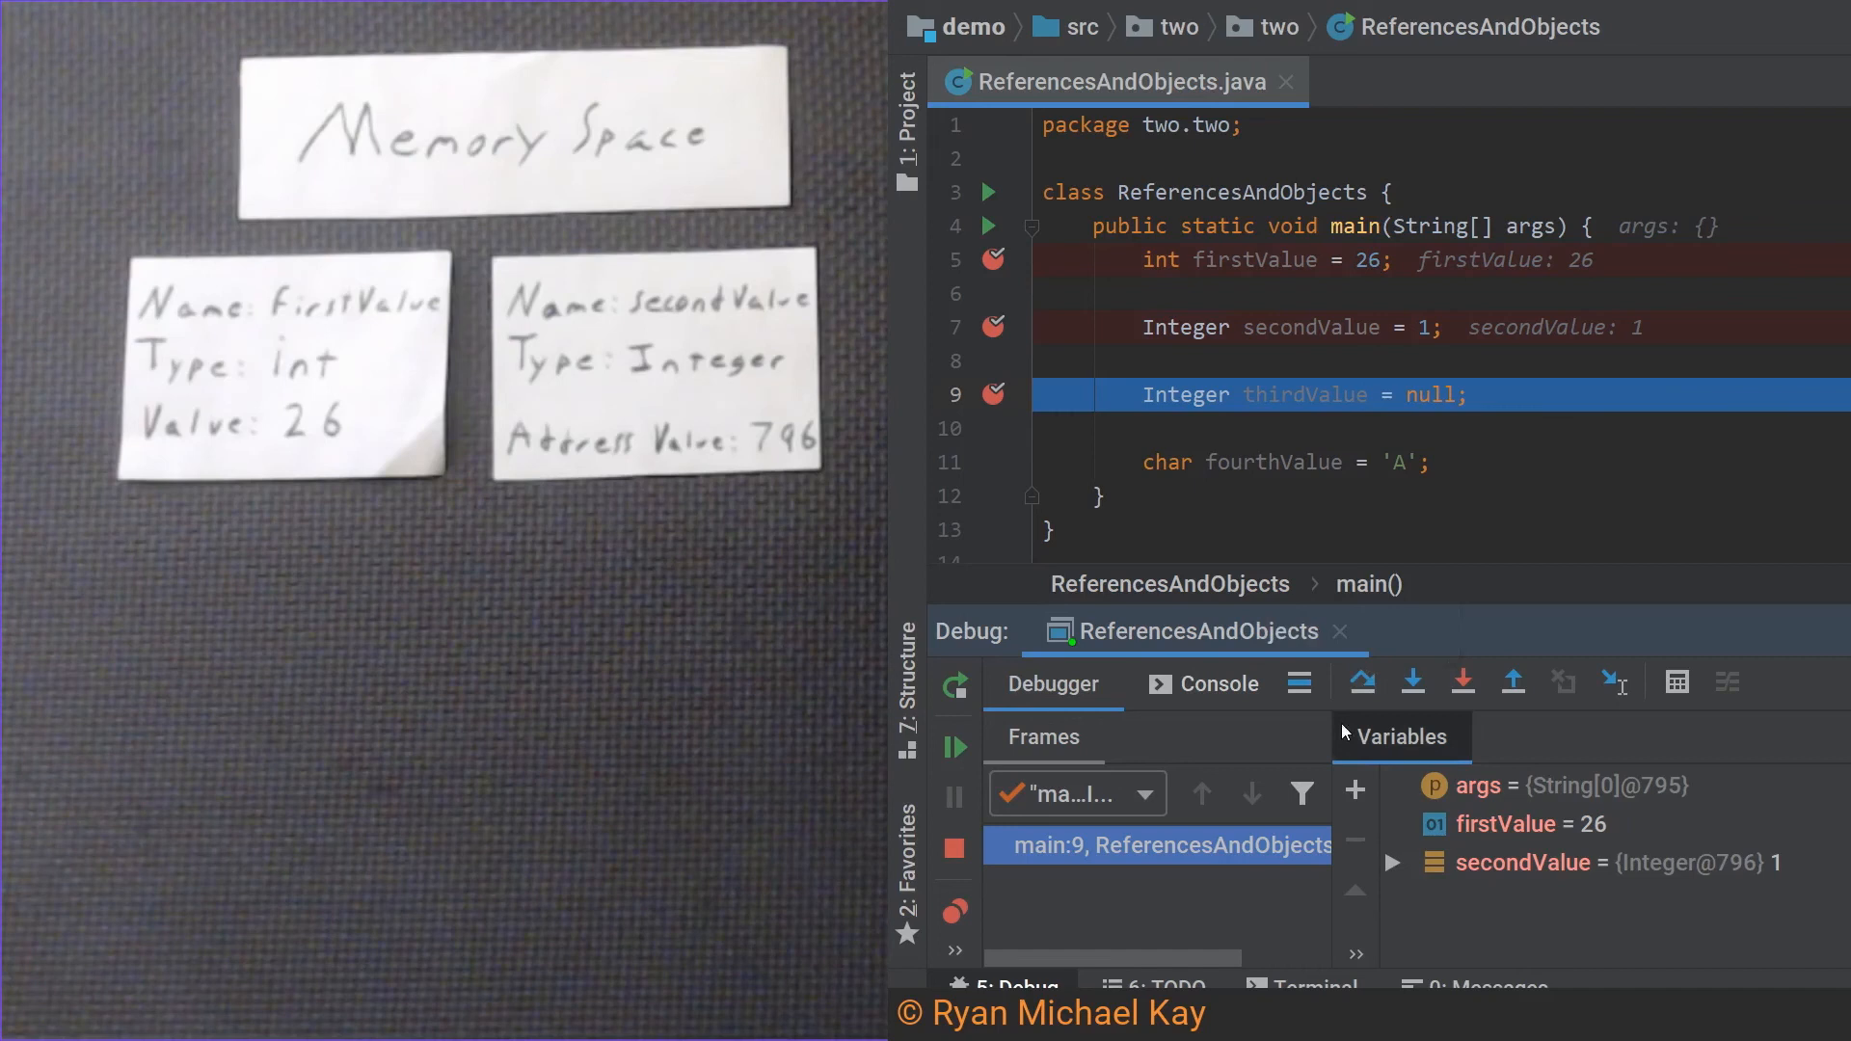
pyautogui.moveTo(1360, 683)
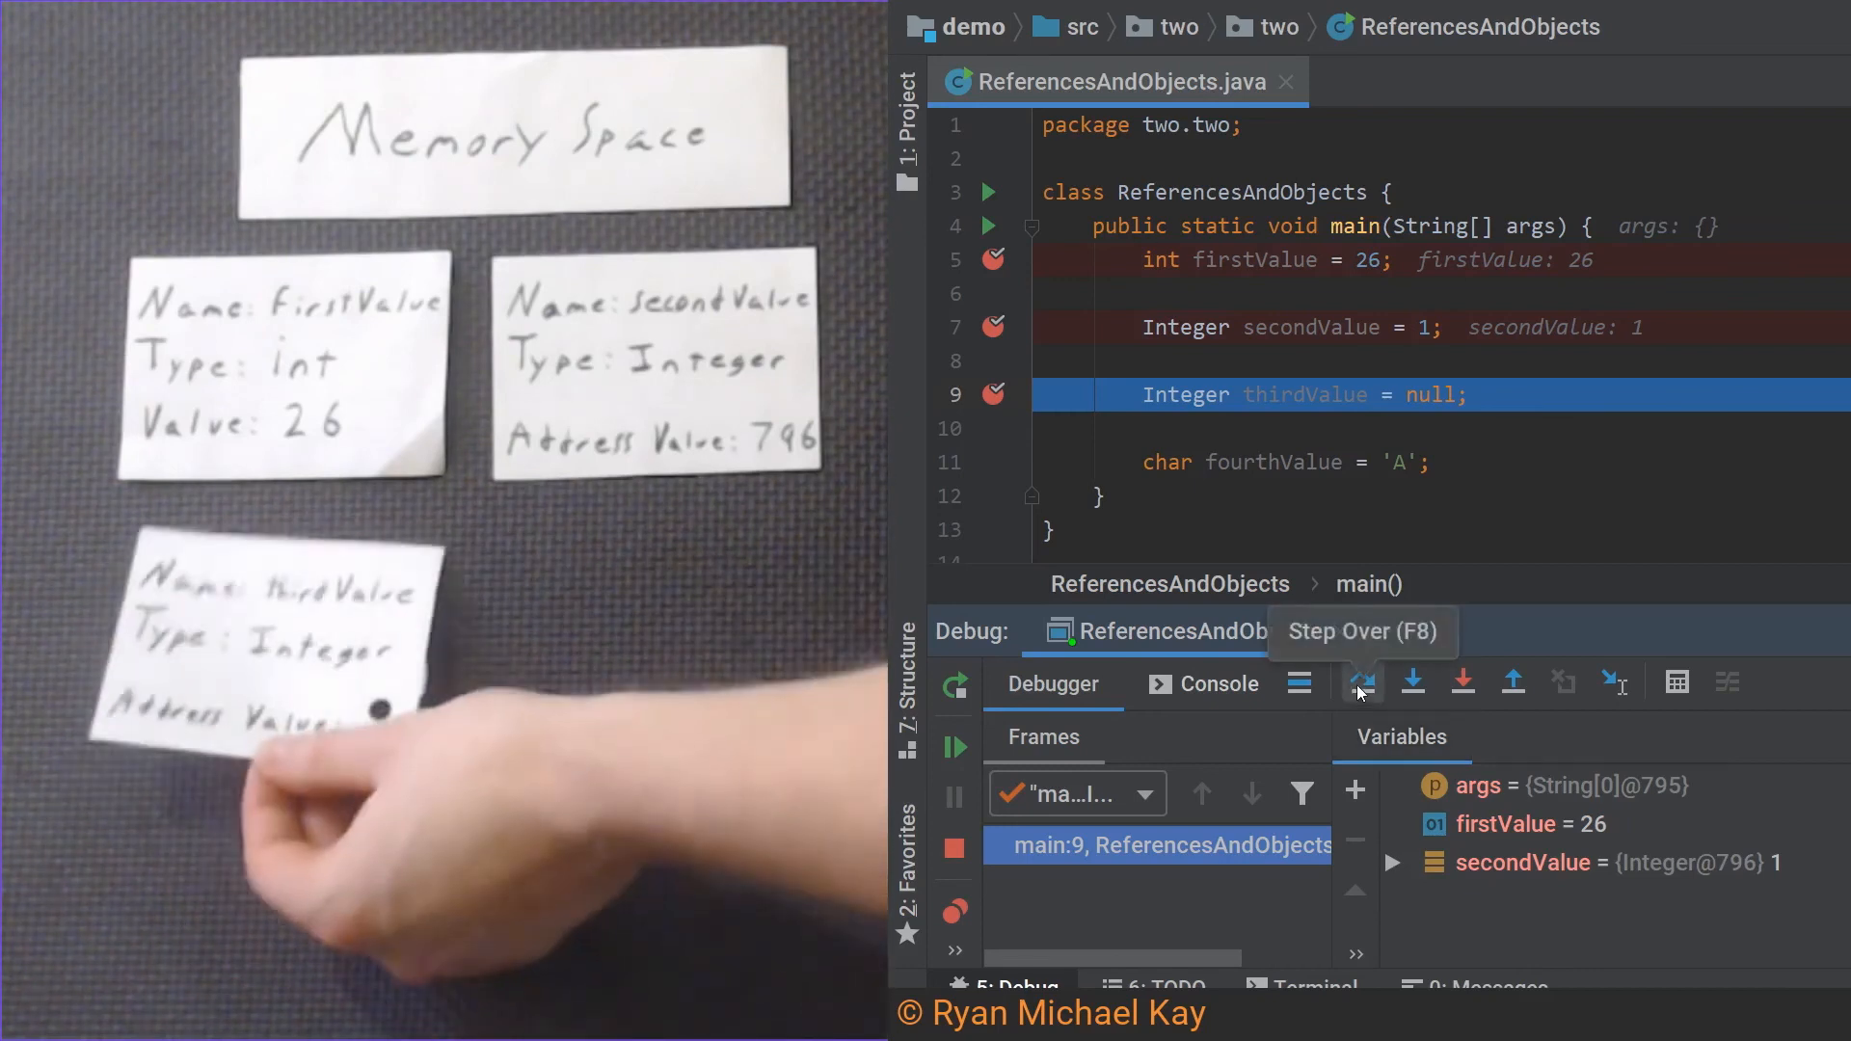
# Step over the thirdValue and fourthValue lines, showing thirdValue = null and fourthValue = 'A' 65
pyautogui.click(1362, 683)
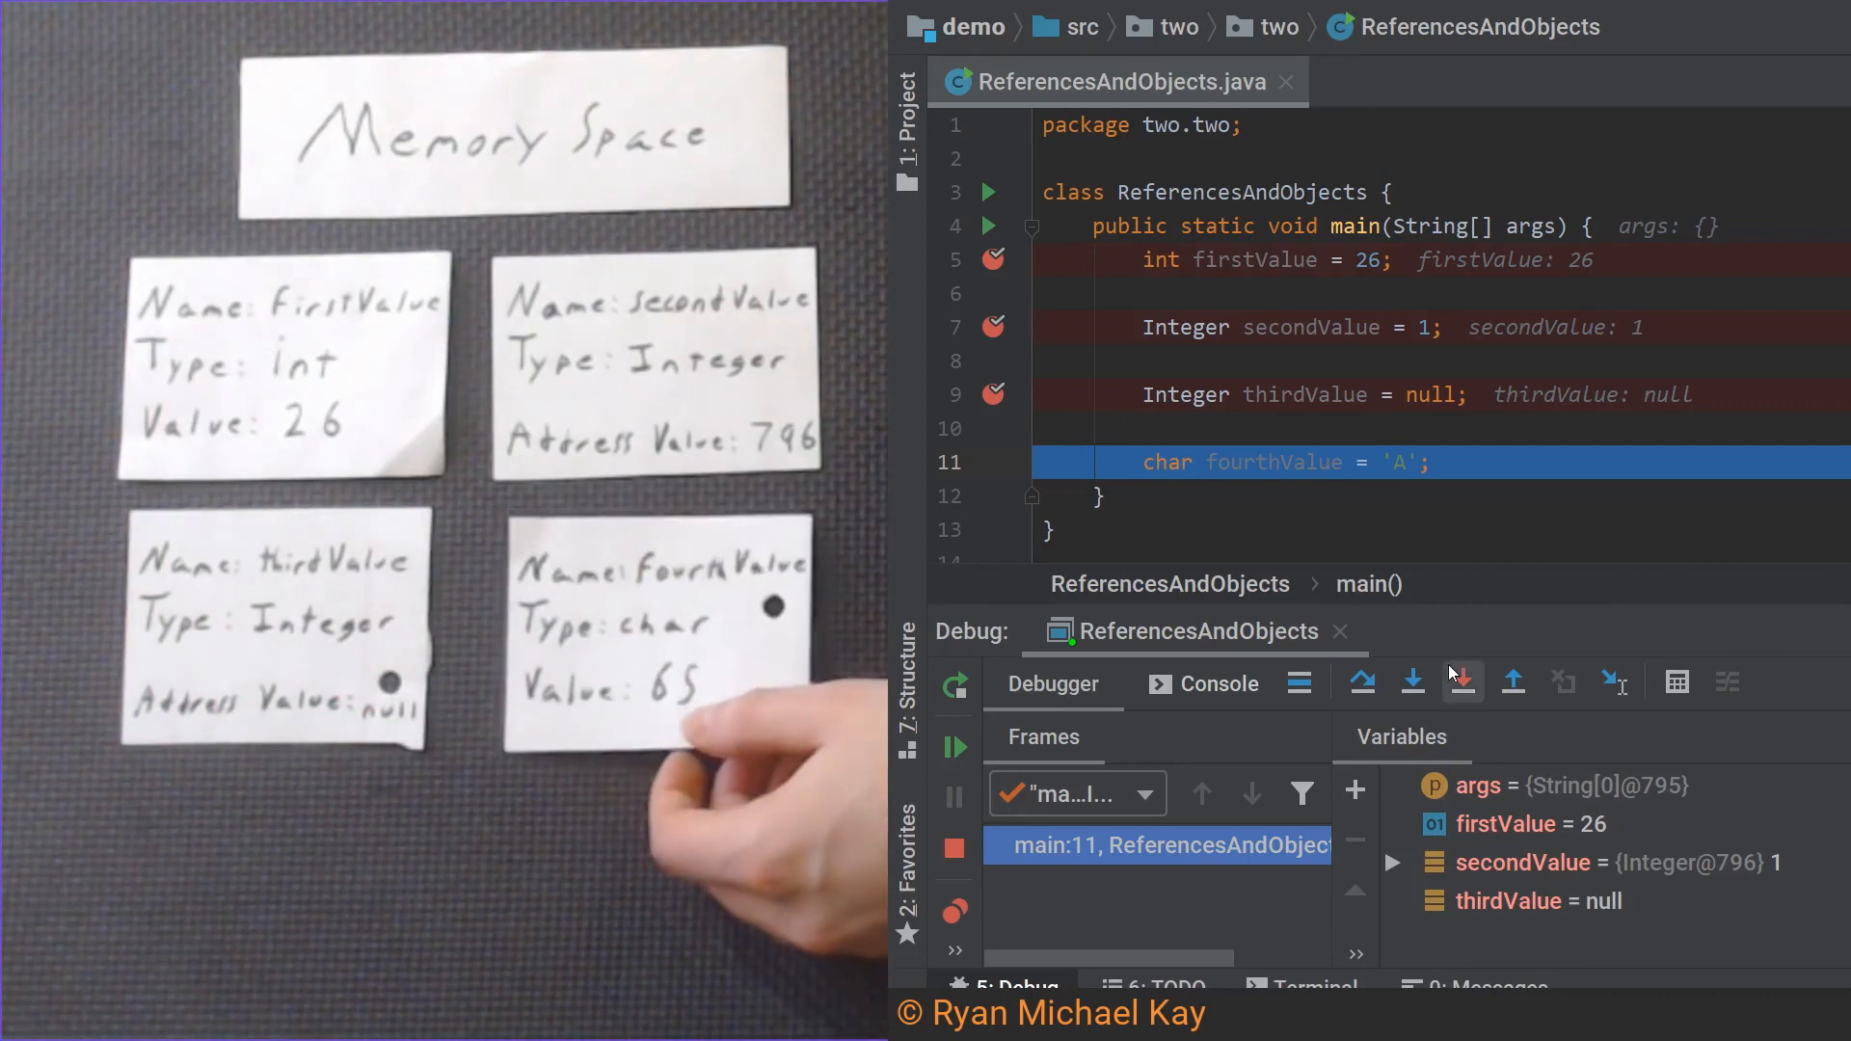
pyautogui.click(1360, 683)
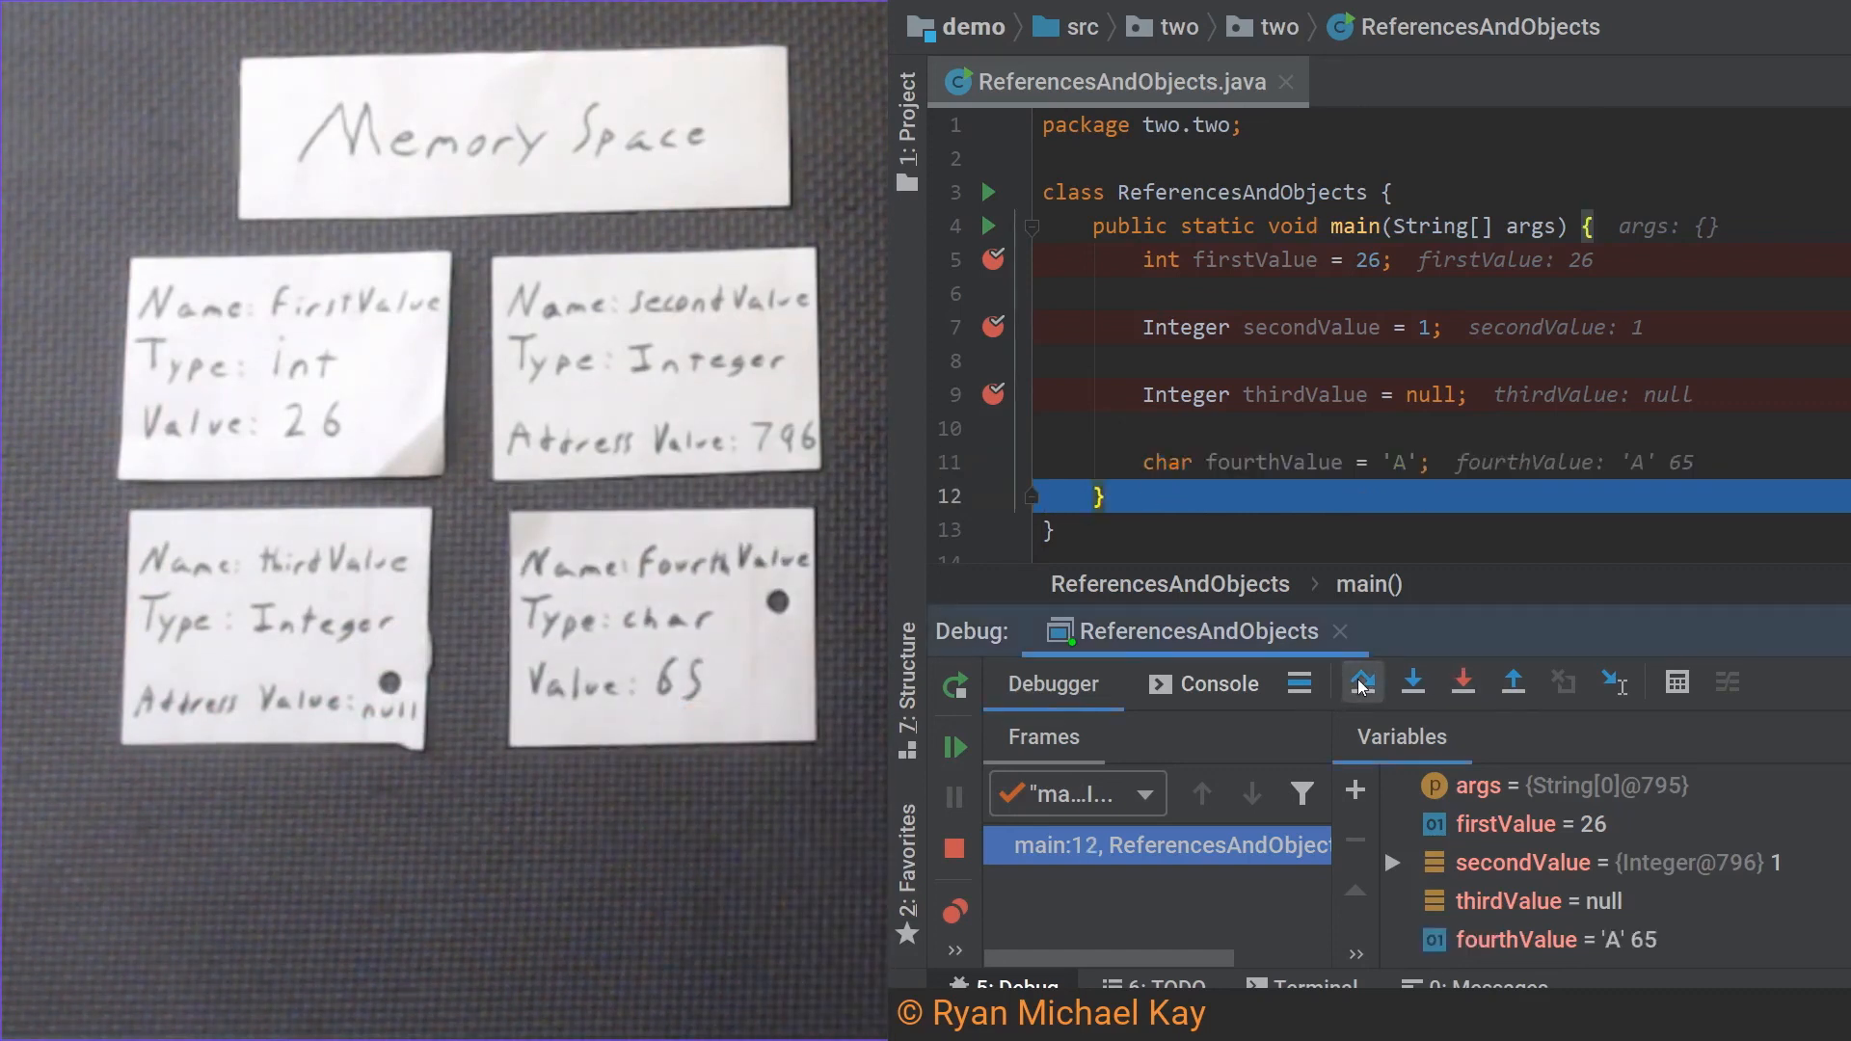